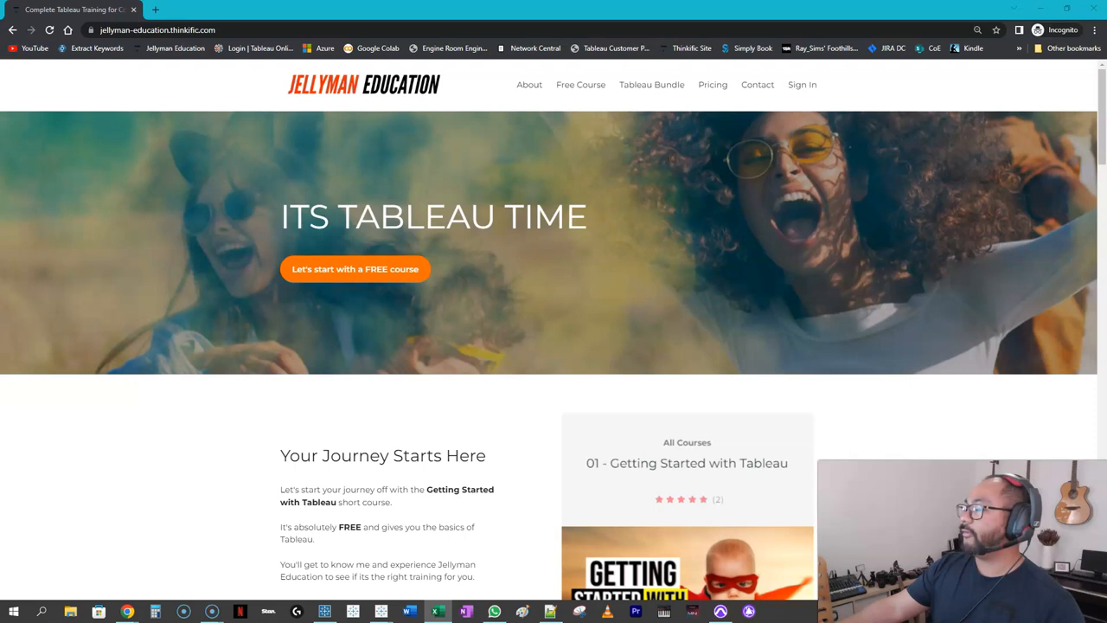
{"action": "mouse_move", "coordinate": [38, 192]}
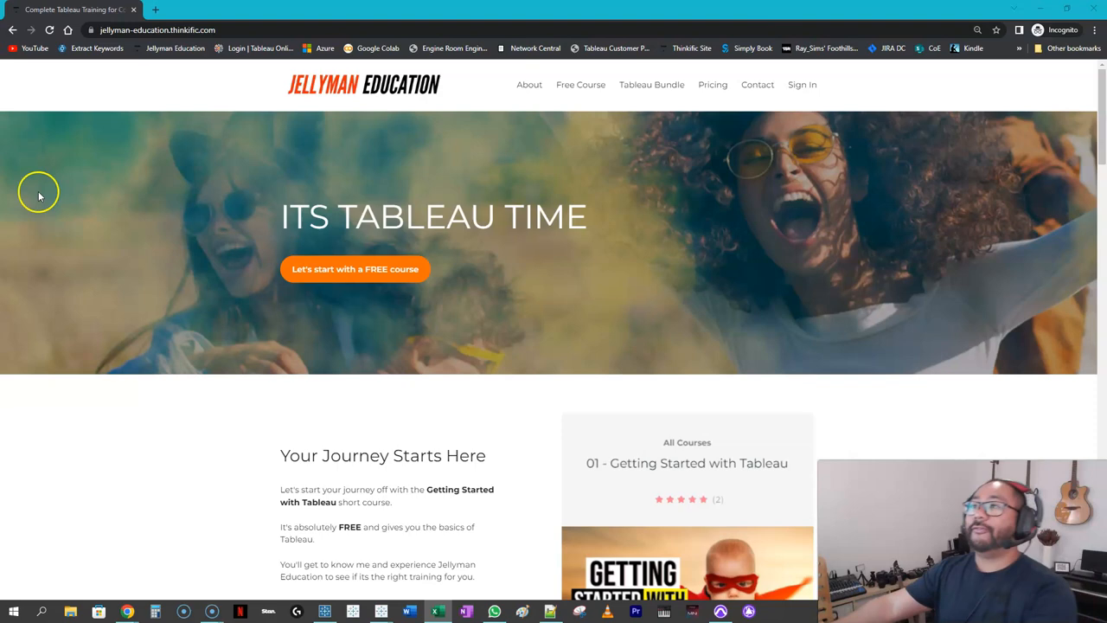
{"action": "mouse_move", "coordinate": [657, 158]}
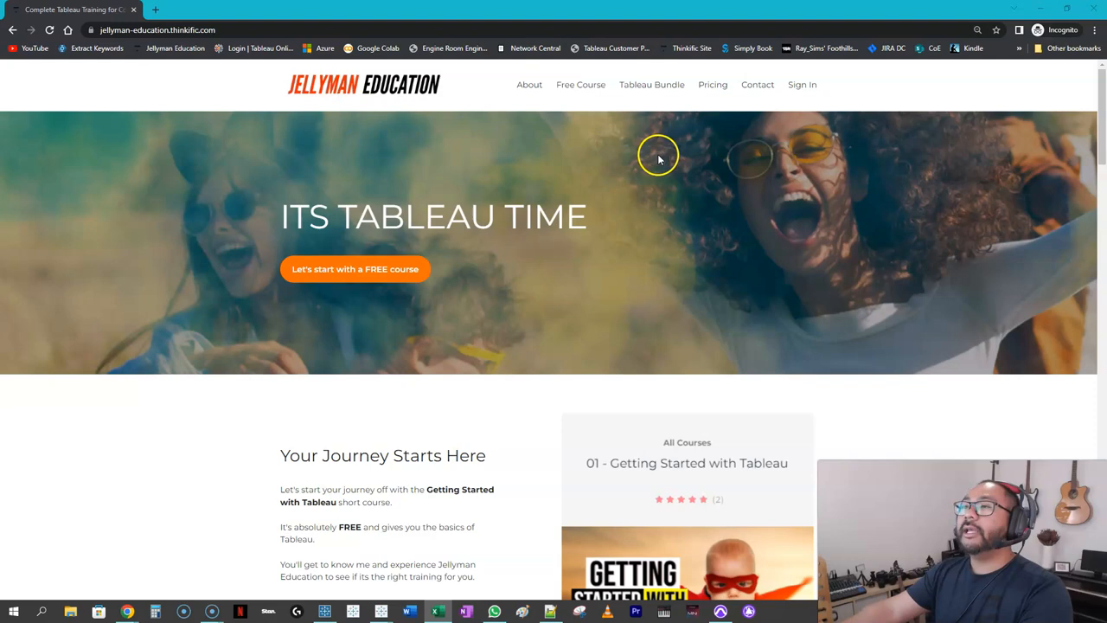
Step: Open 'Show me the Bundle' and scroll to the six Tableau course cards, including 04 Expert
{"action": "scroll", "scroll_direction": "down", "scroll_amount": 3}
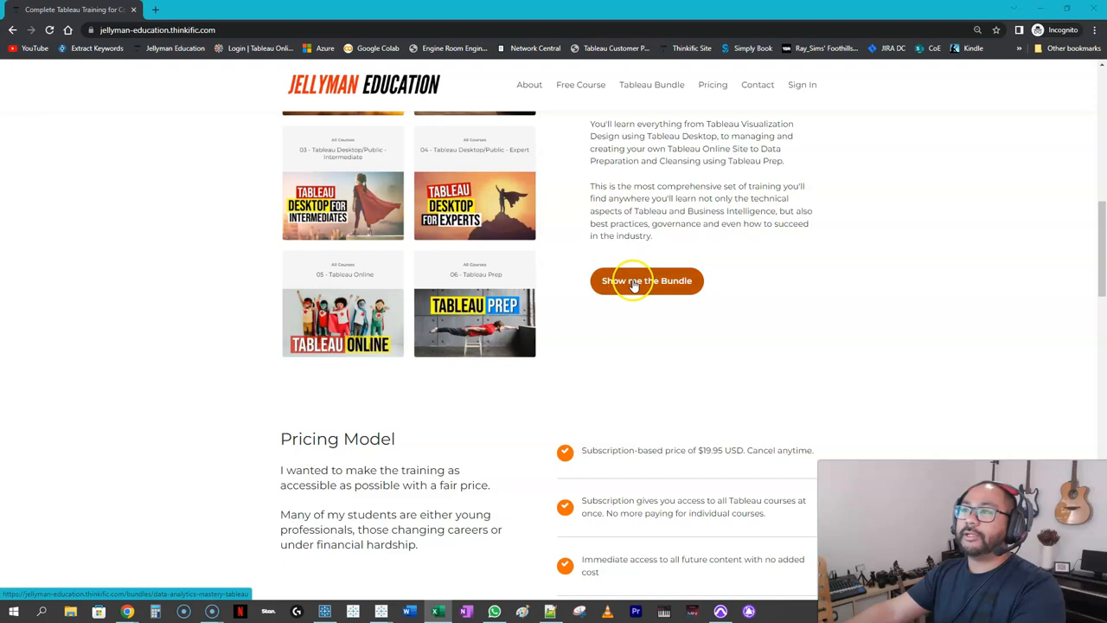
{"action": "left_click", "coordinate": [645, 280]}
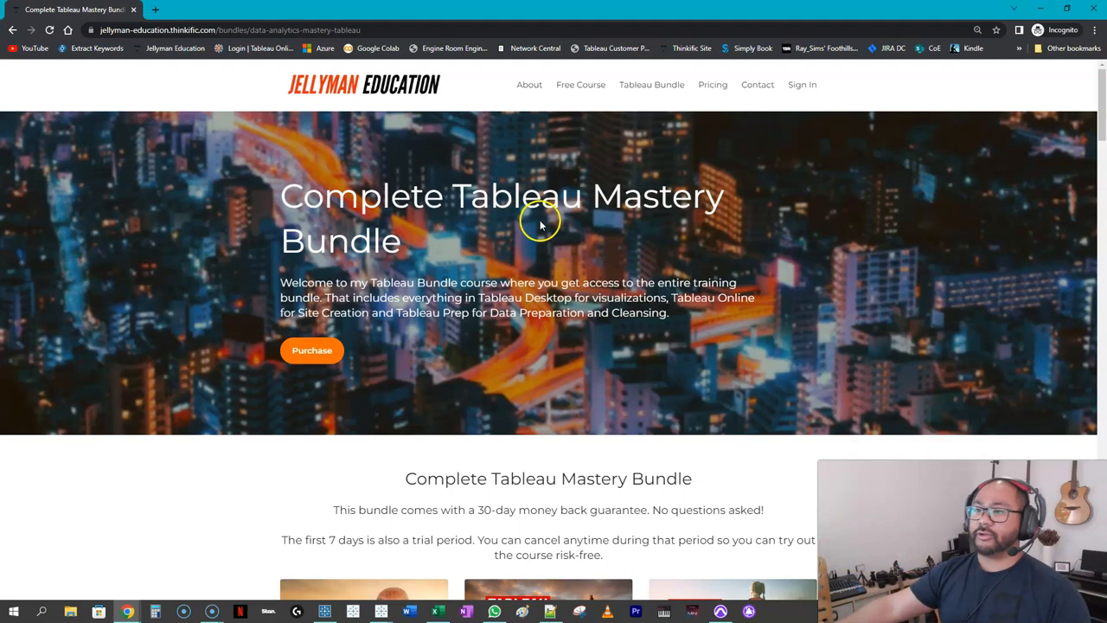
{"action": "scroll", "scroll_direction": "down", "scroll_amount": 3}
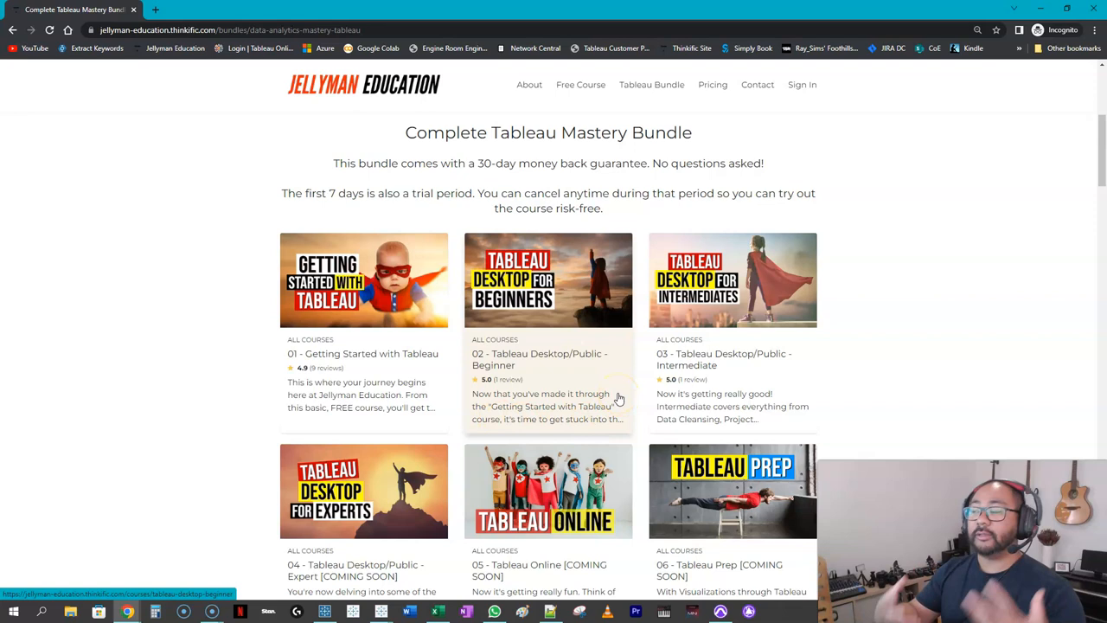
{"action": "mouse_move", "coordinate": [754, 391]}
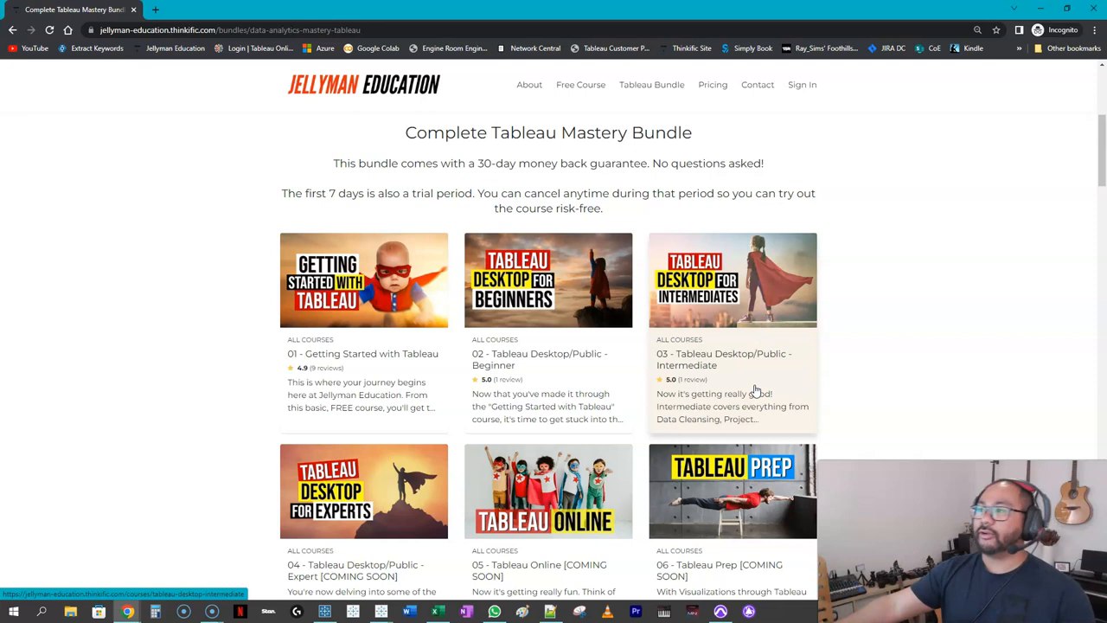
{"action": "scroll", "scroll_direction": "down", "scroll_amount": 3}
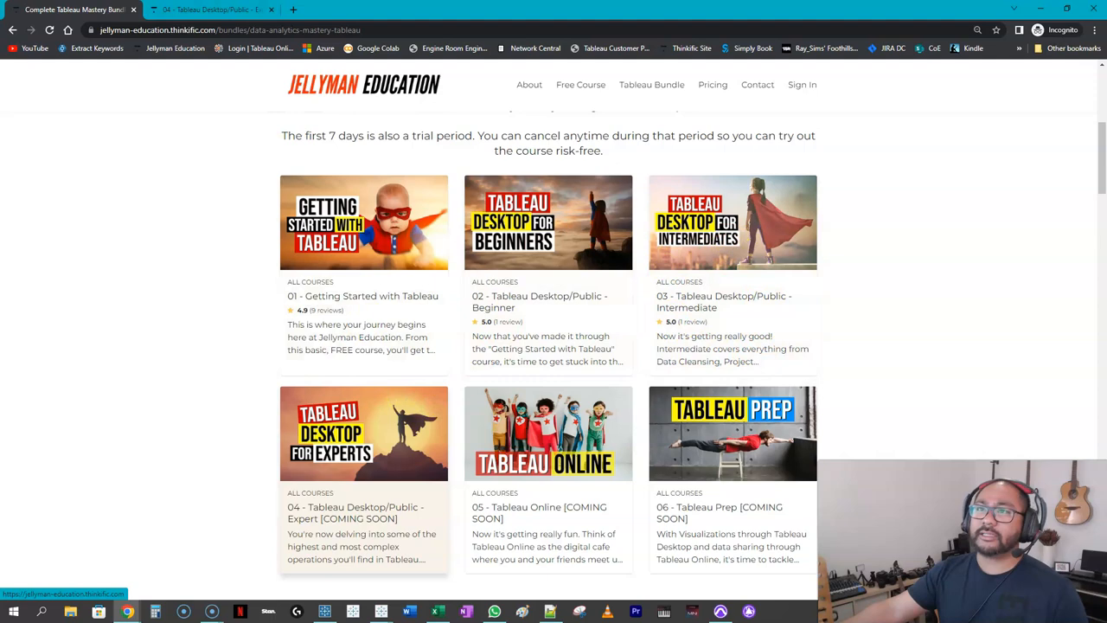
Step: Switch to the Expert course tab and browse Section 1, Section 2 Parameters, and into Section 3 Sets
{"action": "left_click", "coordinate": [363, 432]}
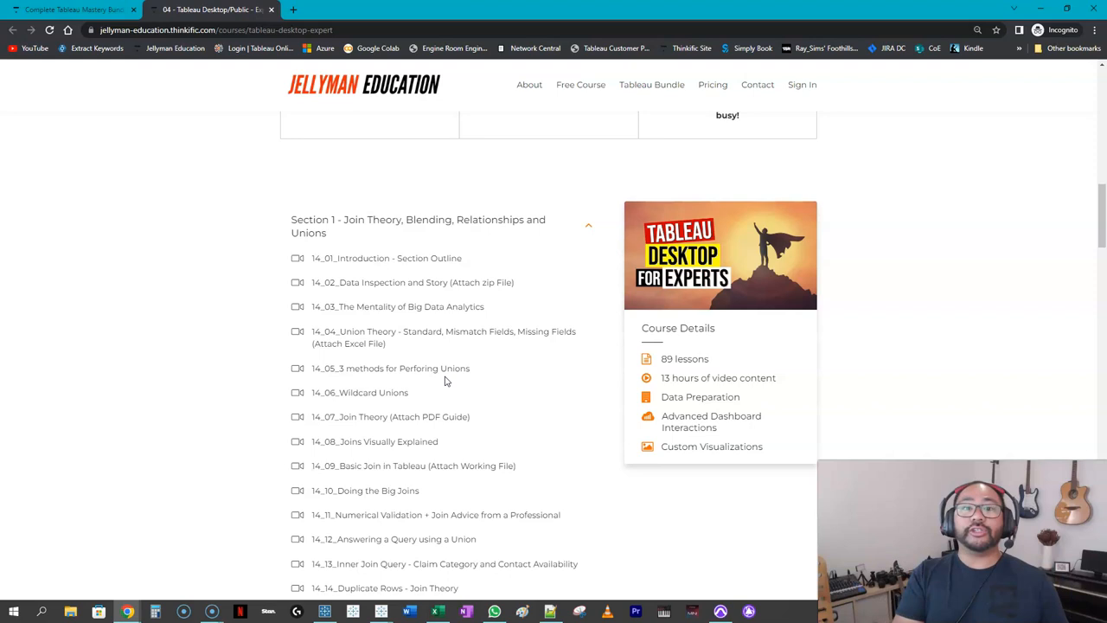
{"action": "scroll", "scroll_direction": "down", "scroll_amount": 3}
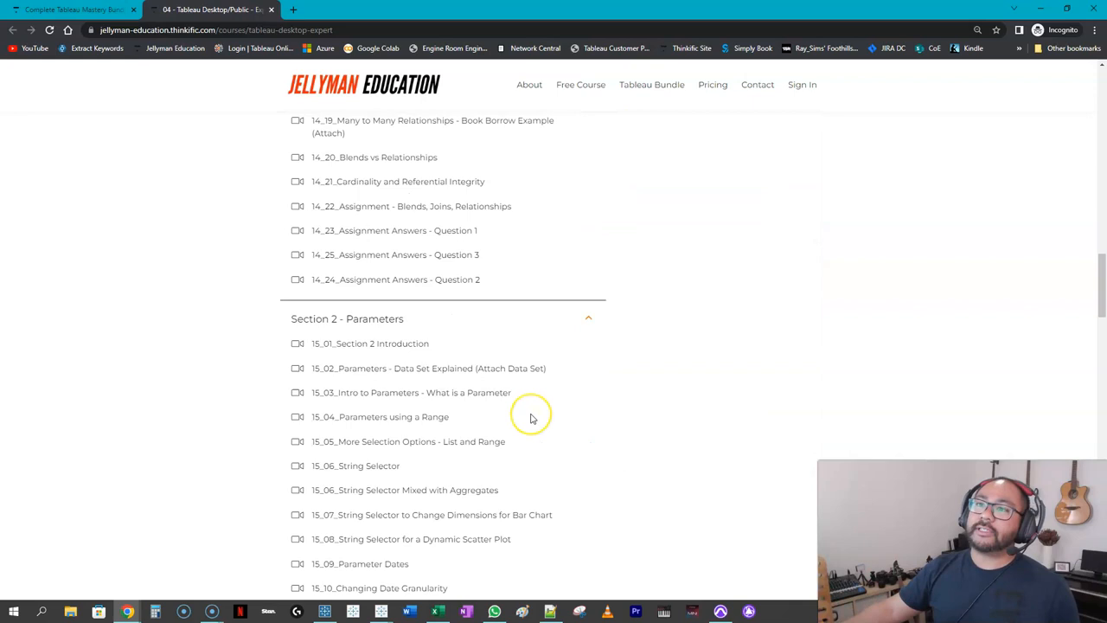
{"action": "scroll", "scroll_direction": "down", "scroll_amount": 3}
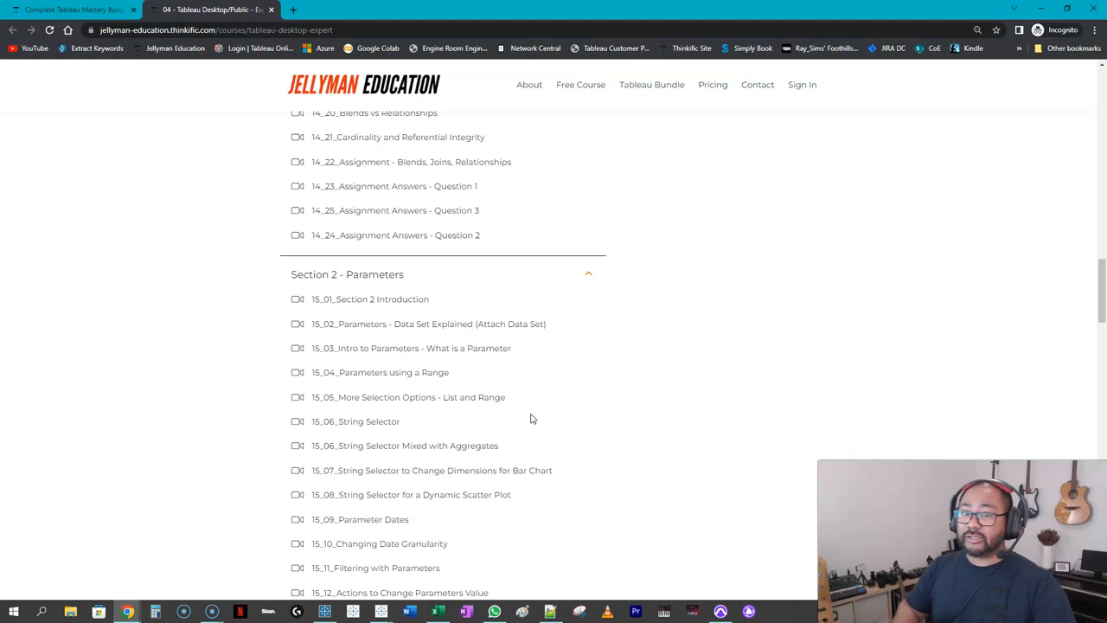
{"action": "mouse_move", "coordinate": [481, 329]}
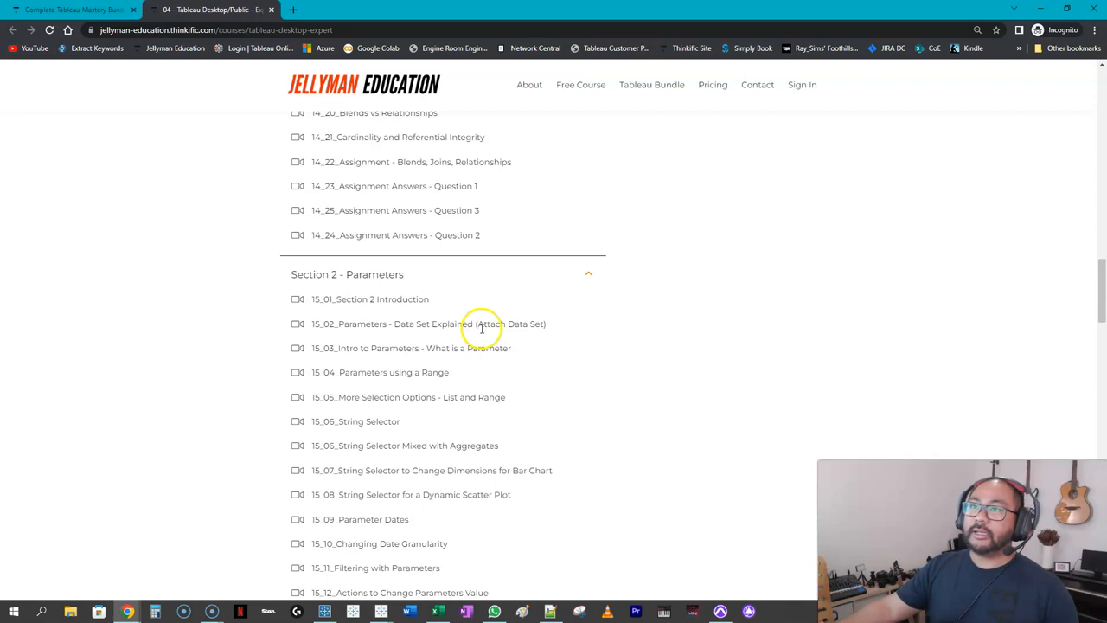
{"action": "scroll", "scroll_direction": "up", "scroll_amount": 3}
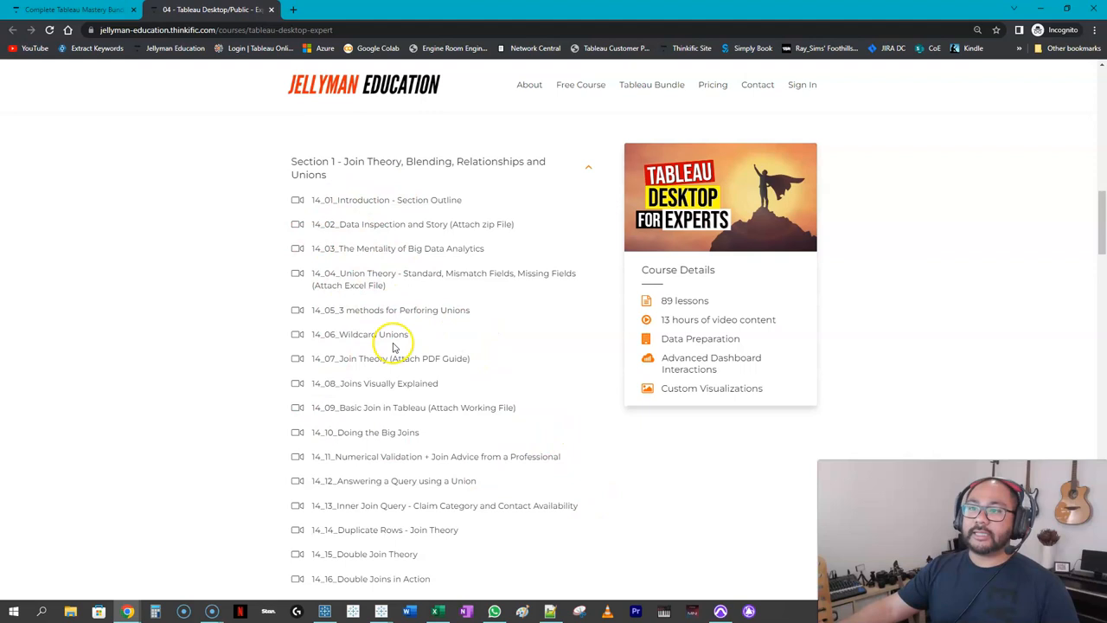
{"action": "scroll", "scroll_direction": "down", "scroll_amount": 3}
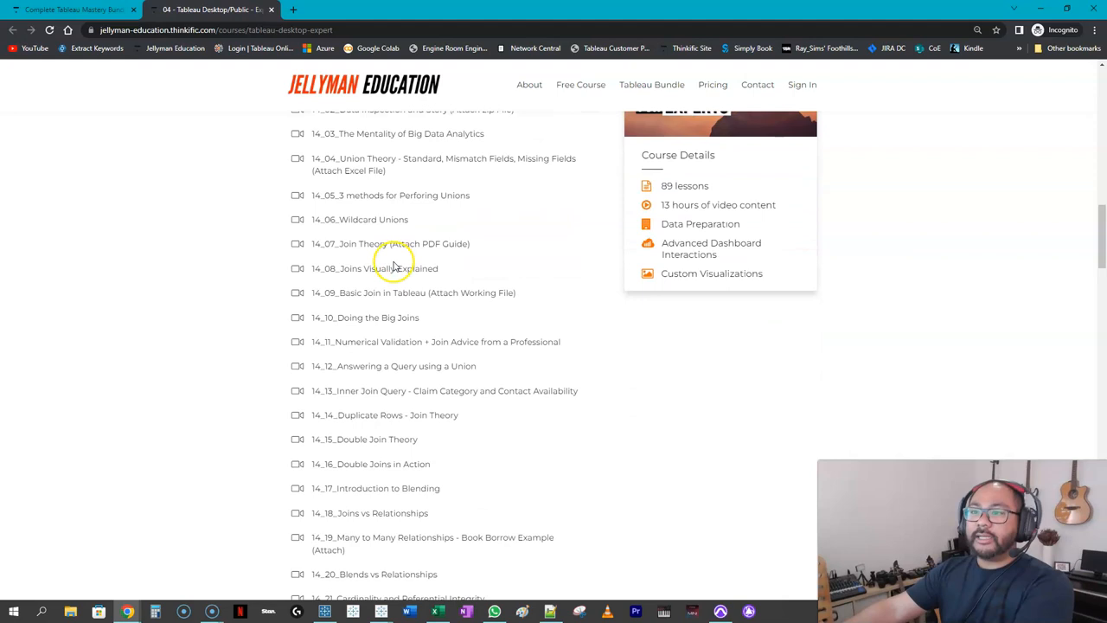
{"action": "scroll", "scroll_direction": "down", "scroll_amount": 3}
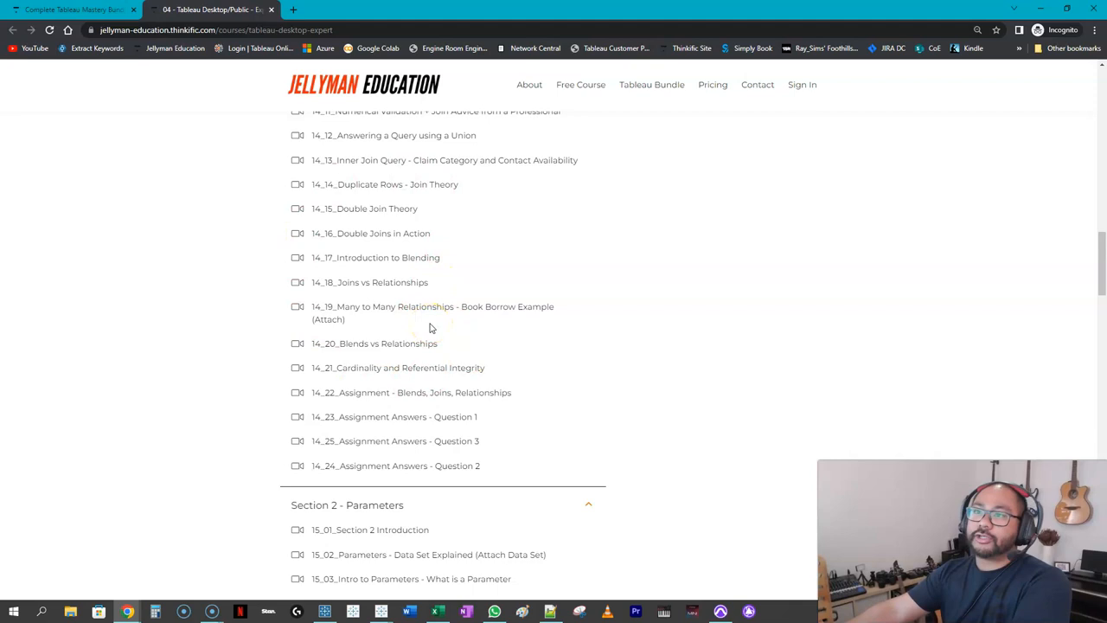
{"action": "mouse_move", "coordinate": [560, 408]}
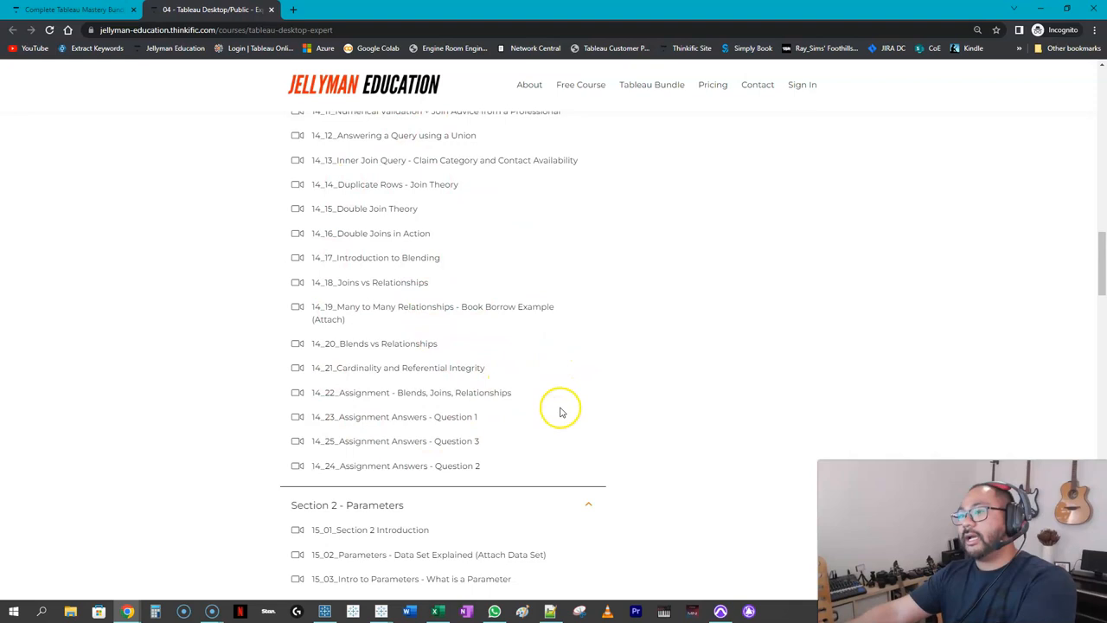
{"action": "scroll", "scroll_direction": "down", "scroll_amount": 3}
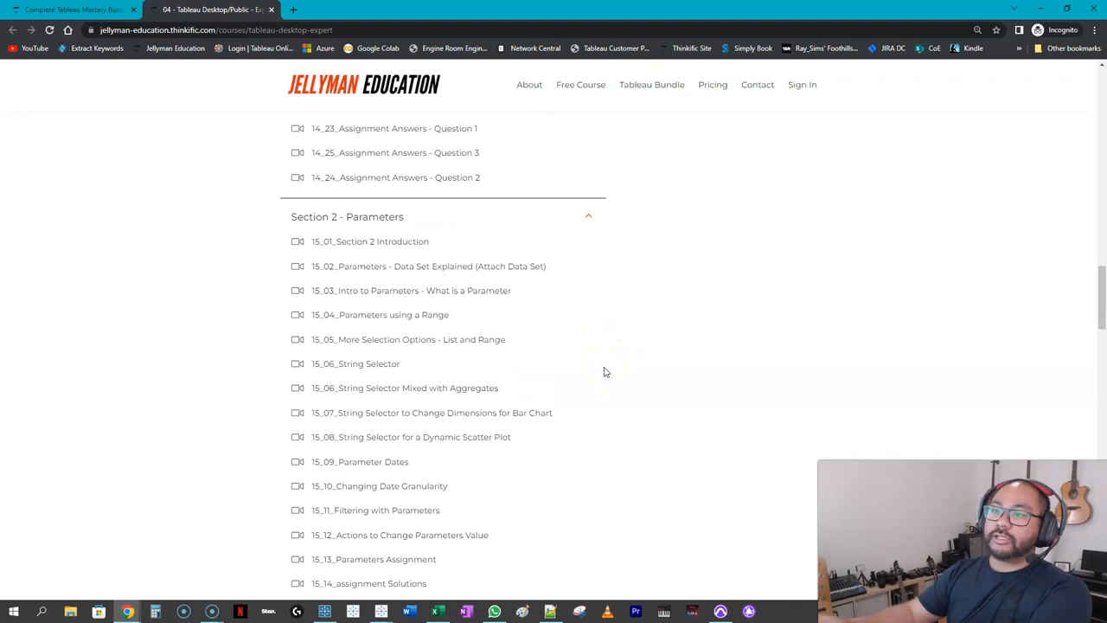
{"action": "scroll", "scroll_direction": "down", "scroll_amount": 3}
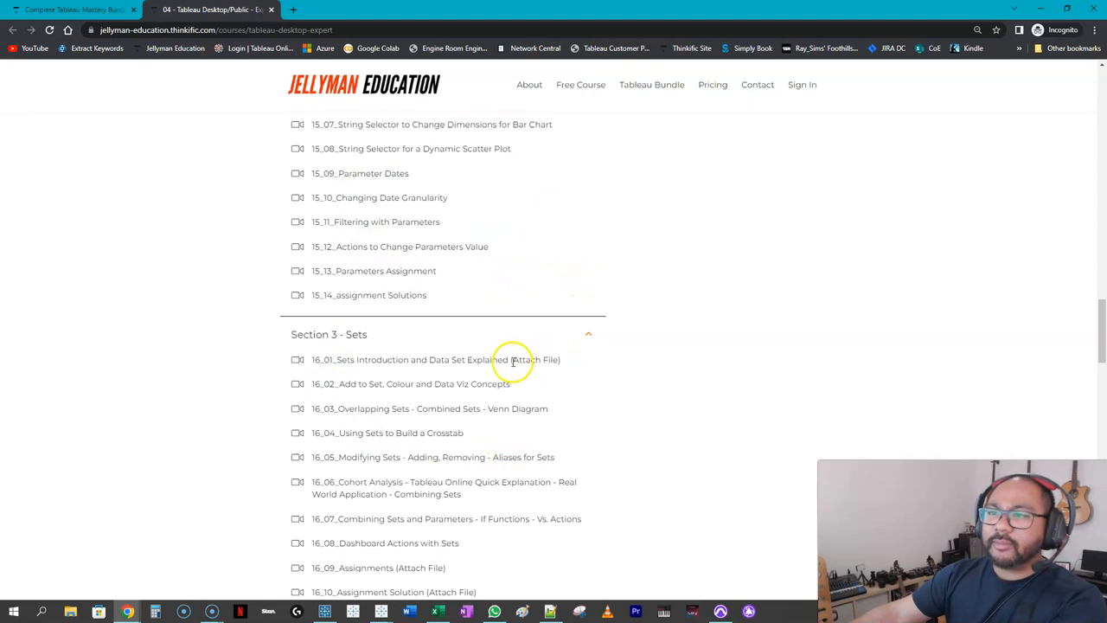
Step: Browse the Sets, Level of Detail and Analytics Pane sections, then scroll back up
{"action": "scroll", "scroll_direction": "down", "scroll_amount": 3}
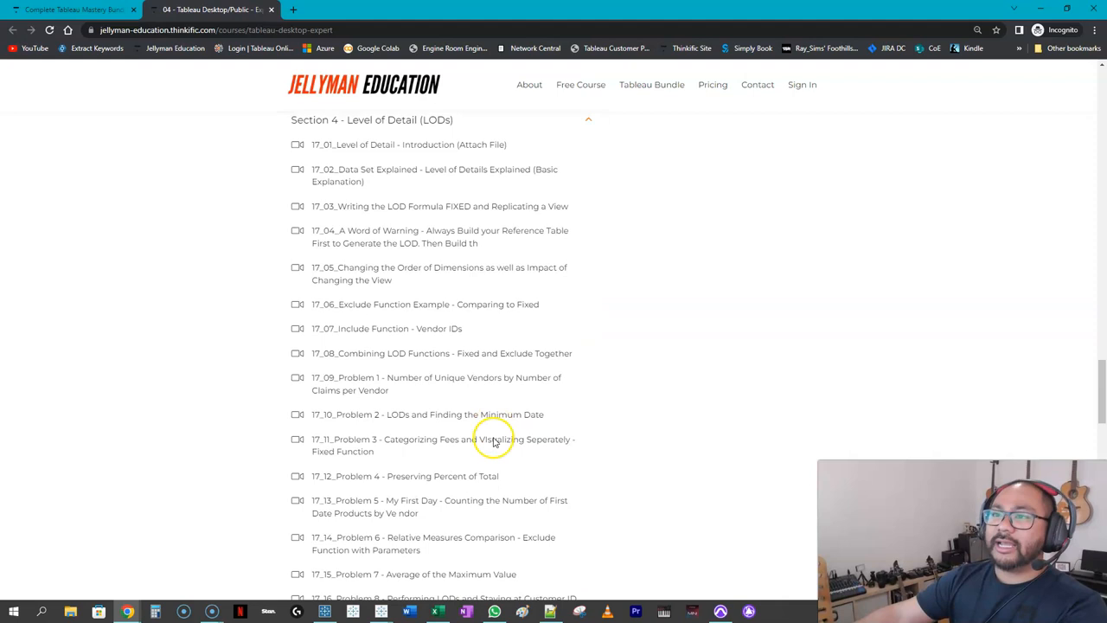
{"action": "scroll", "scroll_direction": "down", "scroll_amount": 3}
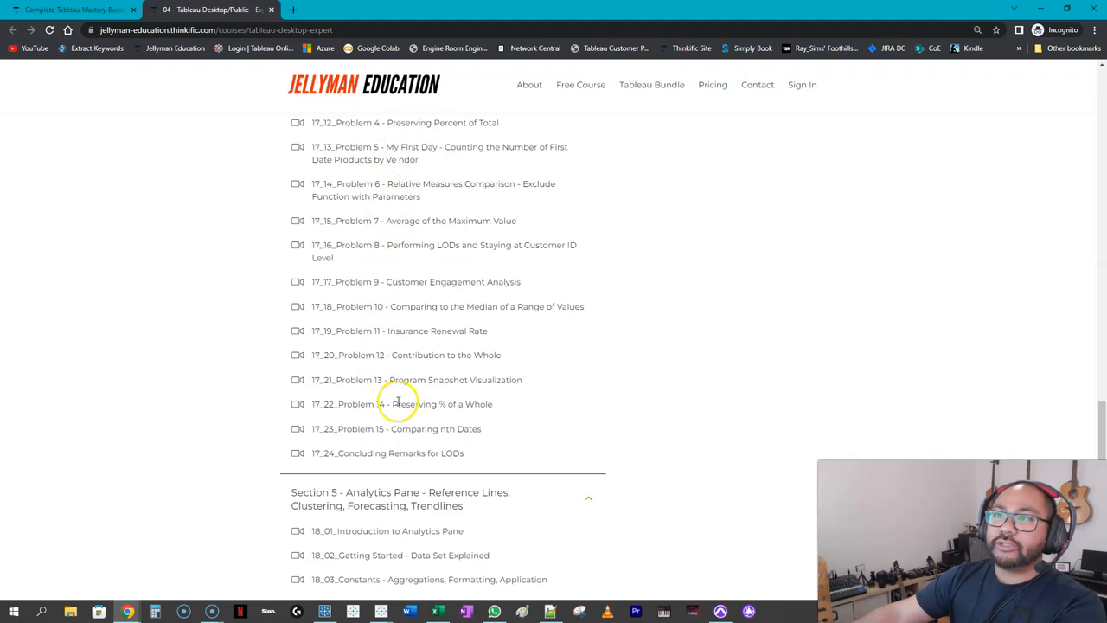
{"action": "scroll", "scroll_direction": "down", "scroll_amount": 3}
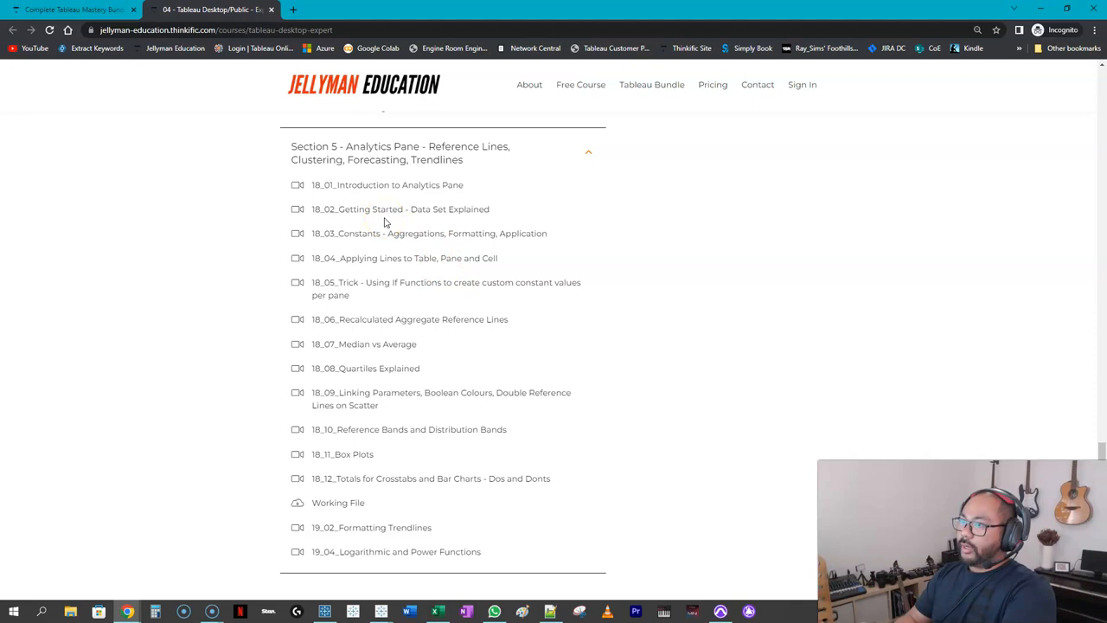
{"action": "mouse_move", "coordinate": [460, 374]}
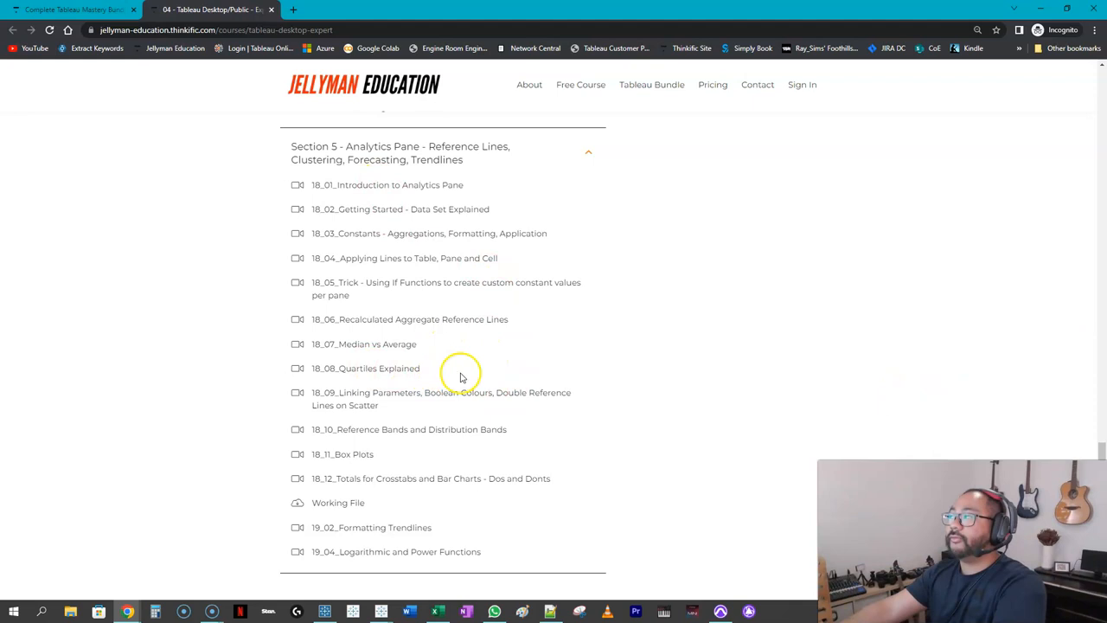
{"action": "mouse_move", "coordinate": [450, 372]}
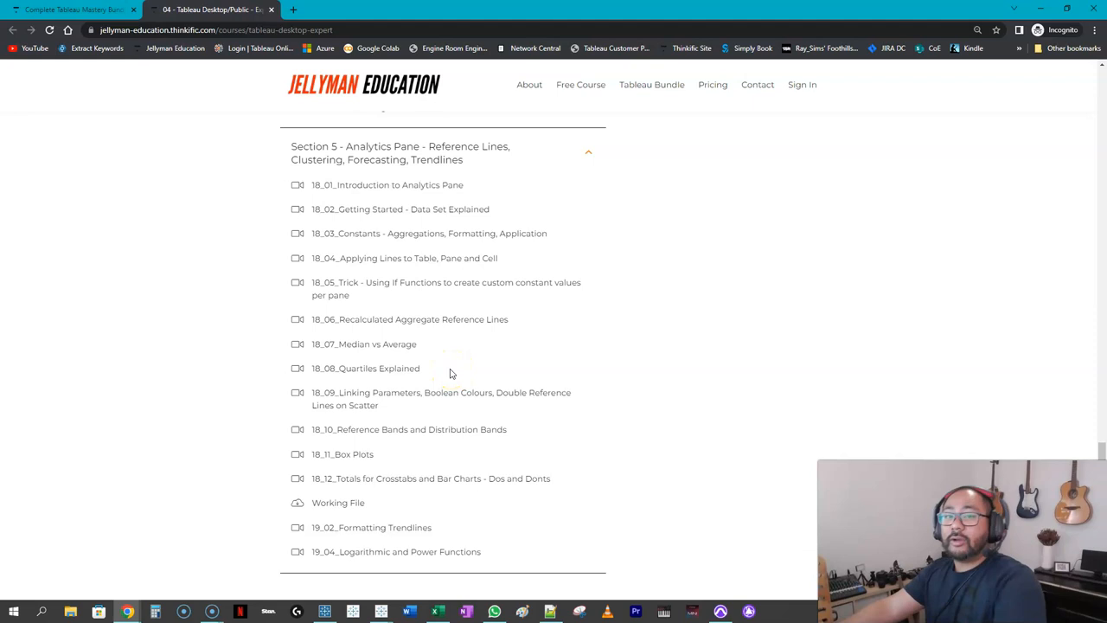
{"action": "scroll", "scroll_direction": "up", "scroll_amount": 3}
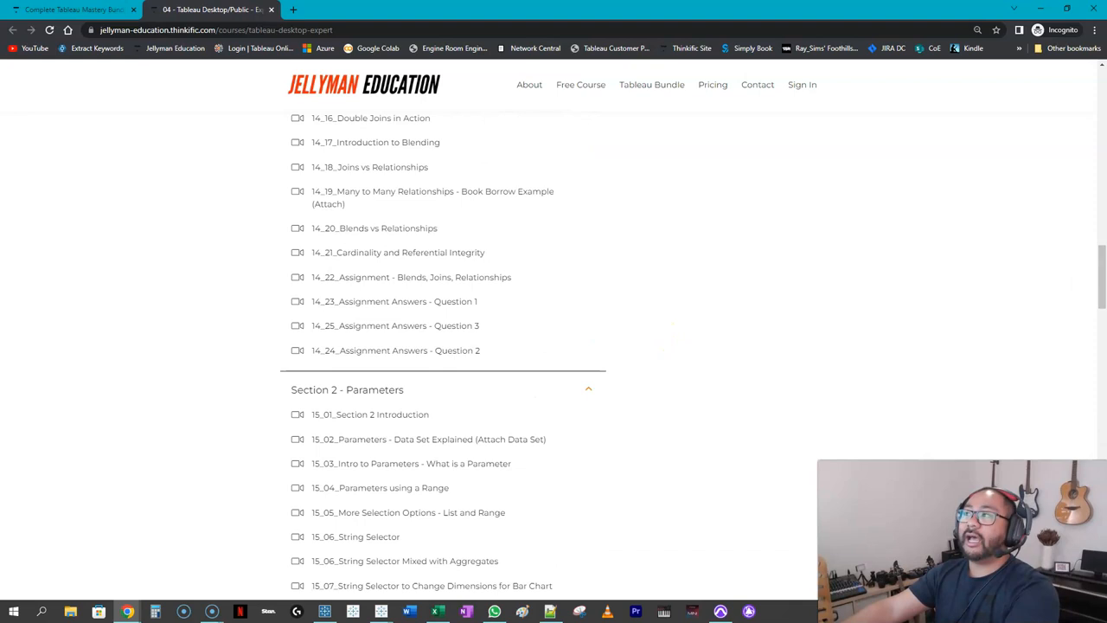
{"action": "scroll", "scroll_direction": "up", "scroll_amount": 3}
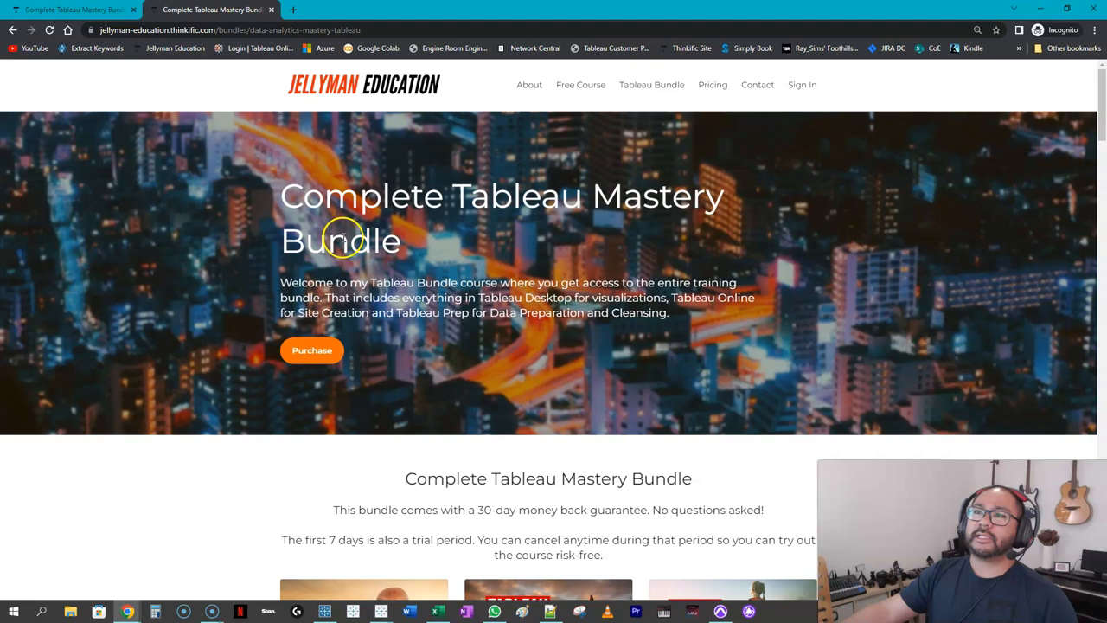
Step: Purchase the Complete Tableau Mastery Bundle to reach checkout with a 7-day trial and $0 due
{"action": "left_click", "coordinate": [311, 350]}
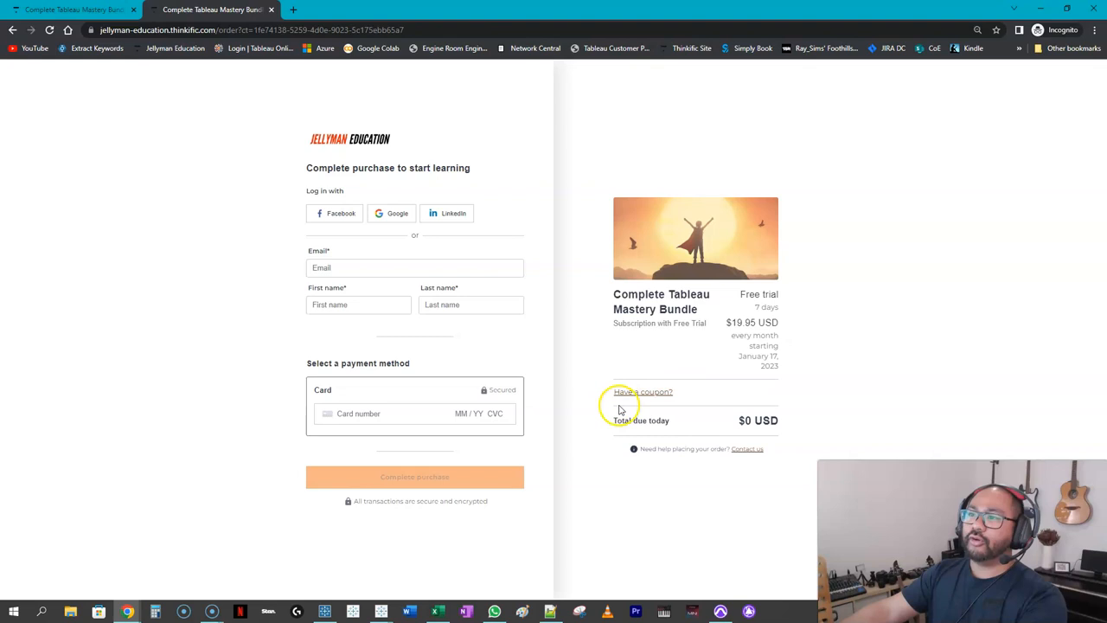
{"action": "mouse_move", "coordinate": [626, 411]}
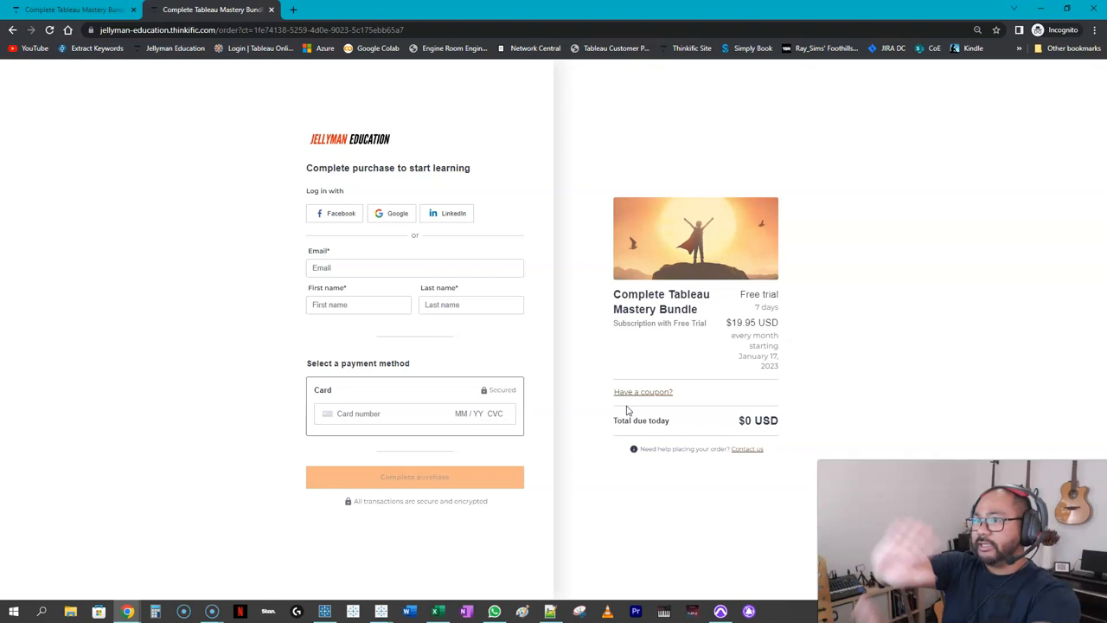